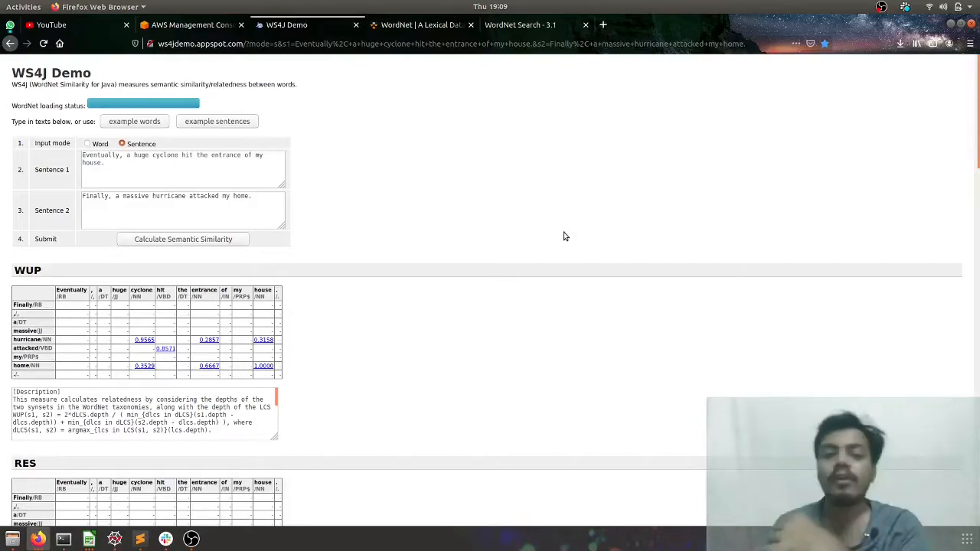
{"action": "mouse_move", "coordinate": [429, 275]}
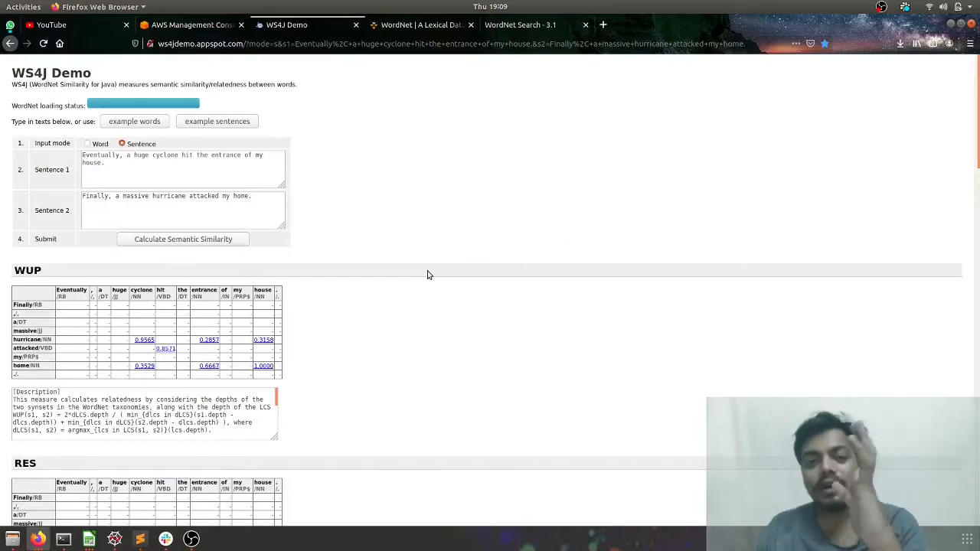
{"action": "mouse_move", "coordinate": [426, 266]}
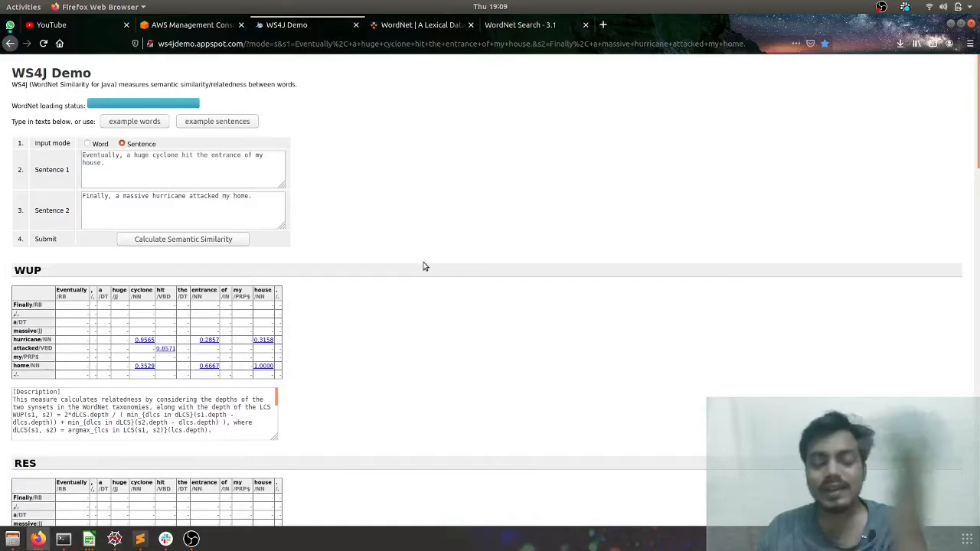
{"action": "mouse_move", "coordinate": [416, 262]}
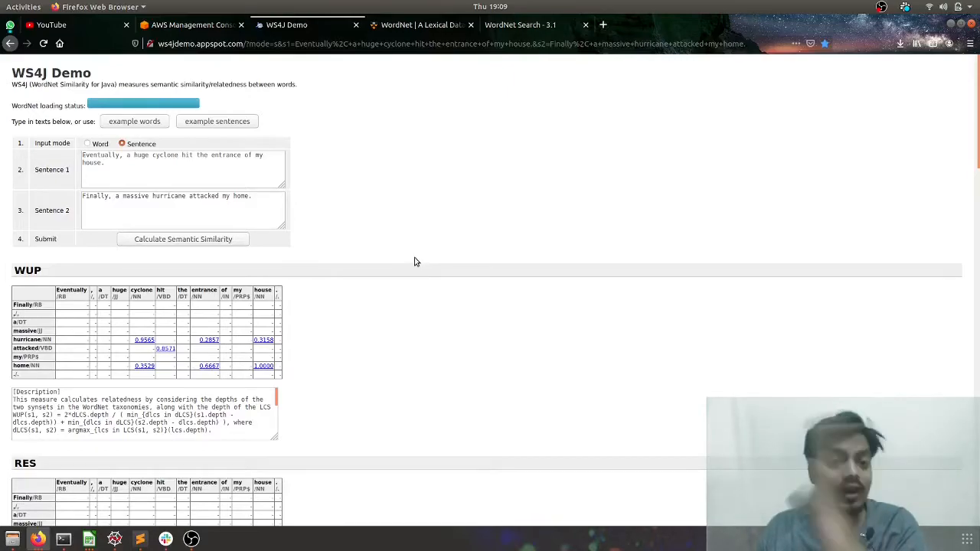
{"action": "mouse_move", "coordinate": [28, 282]}
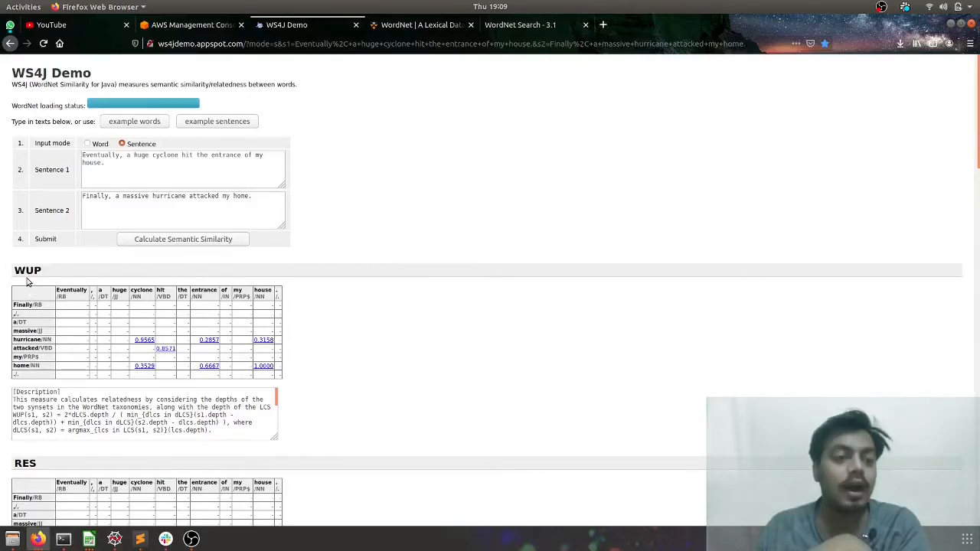
- Review the detailed WUP, JCN and LCH breakdowns for dog#n#1 and hunting_dog#n#1
{"action": "scroll", "scroll_direction": "down", "scroll_amount": 3}
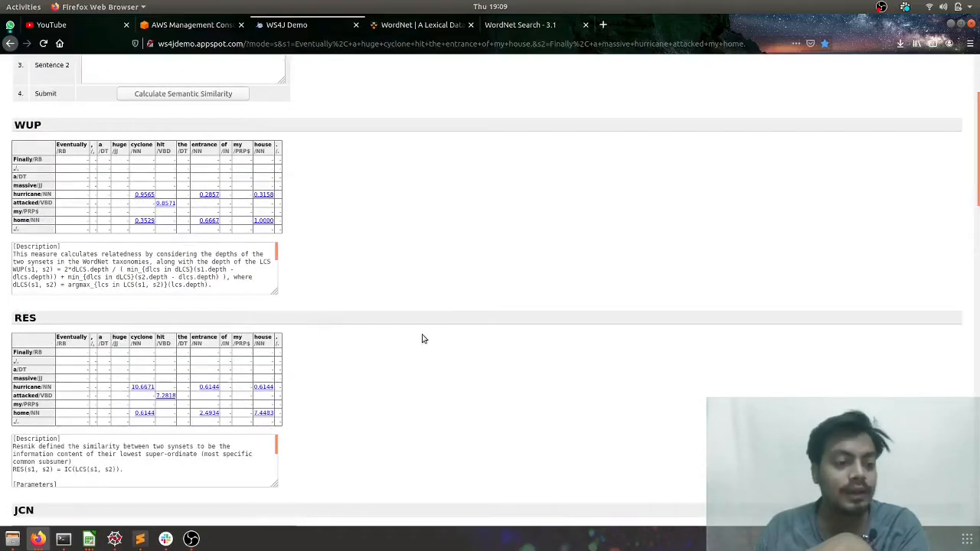
{"action": "scroll", "scroll_direction": "down", "scroll_amount": 3}
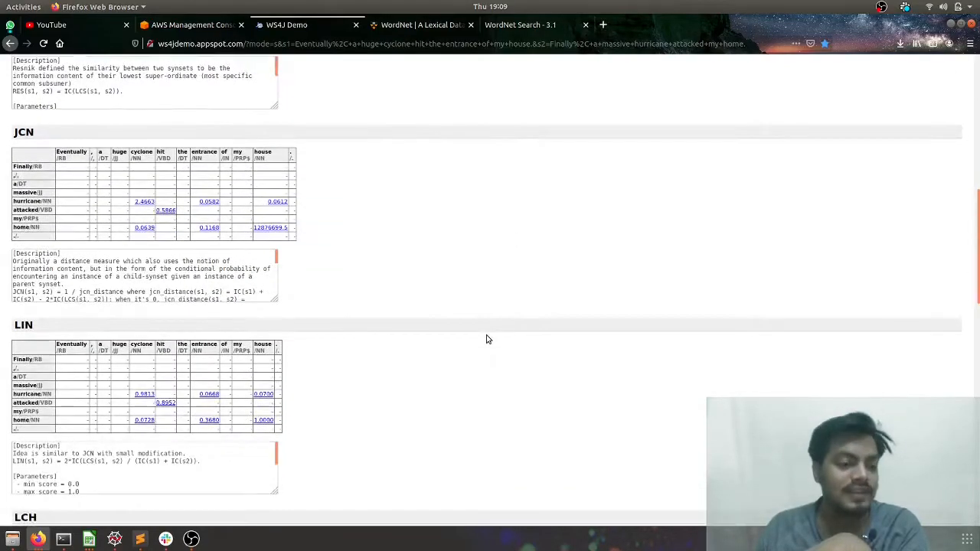
{"action": "scroll", "scroll_direction": "down", "scroll_amount": 3}
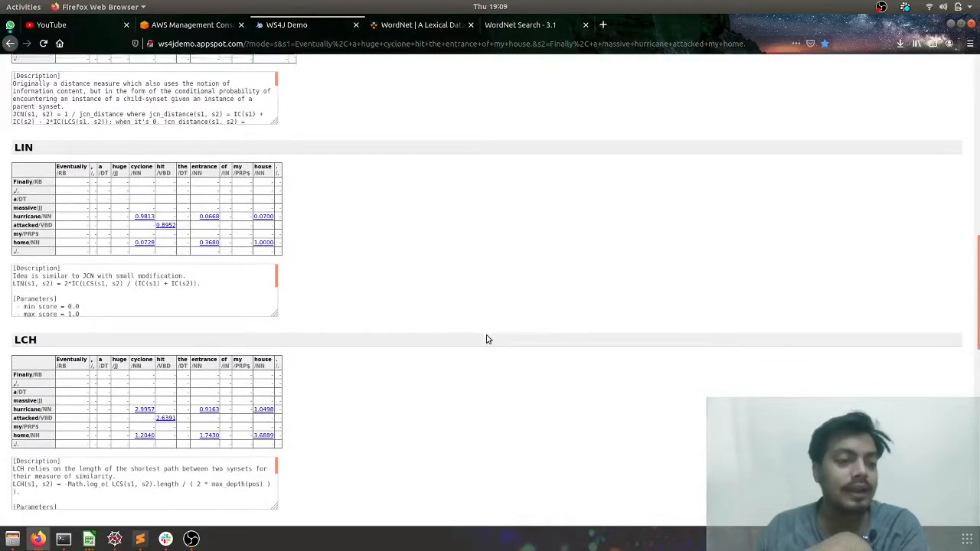
{"action": "scroll", "scroll_direction": "down", "scroll_amount": 3}
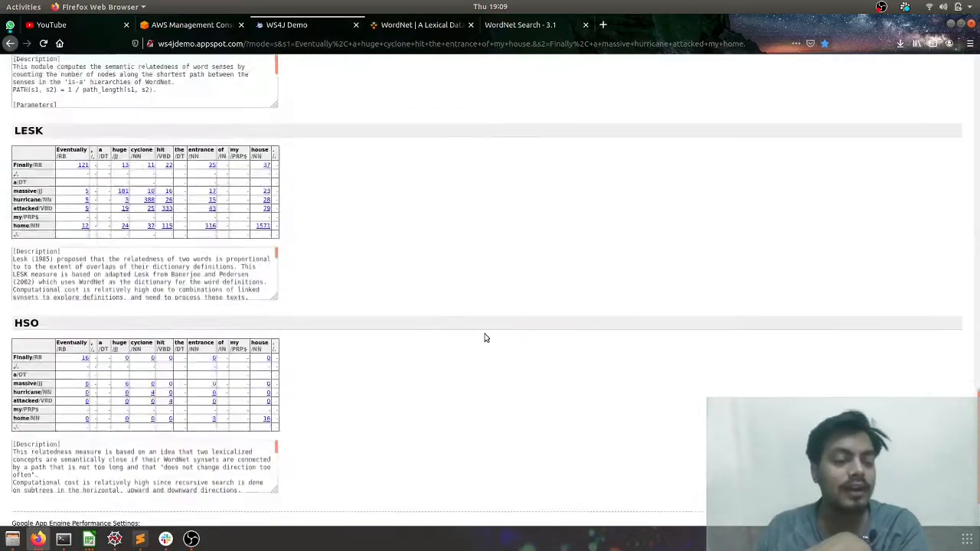
{"action": "scroll", "scroll_direction": "up", "scroll_amount": 3}
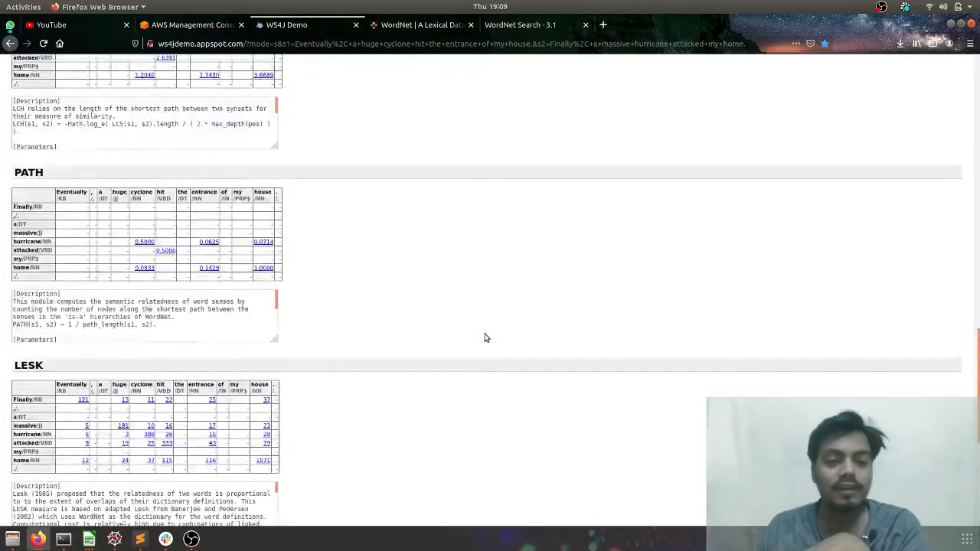
{"action": "scroll", "scroll_direction": "up", "scroll_amount": 3}
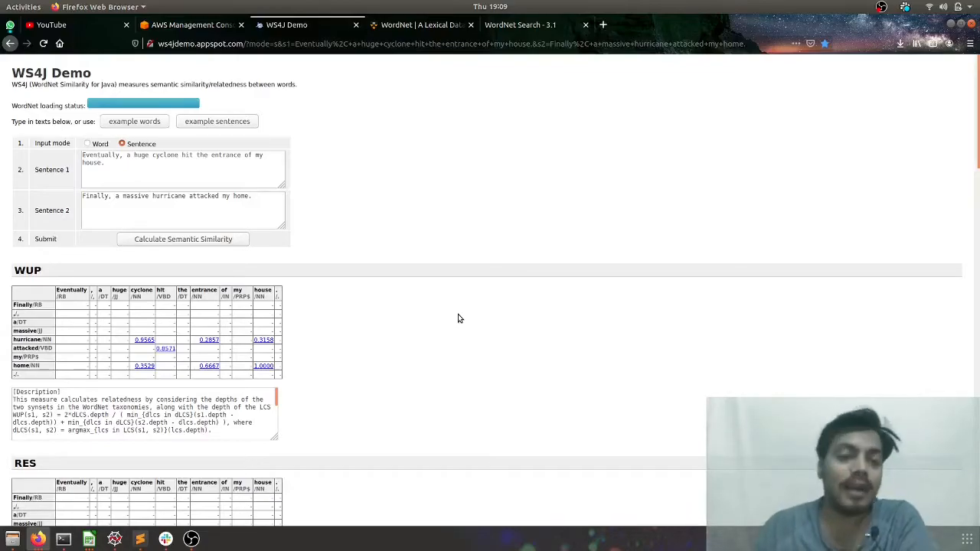
{"action": "scroll", "scroll_direction": "down", "scroll_amount": 3}
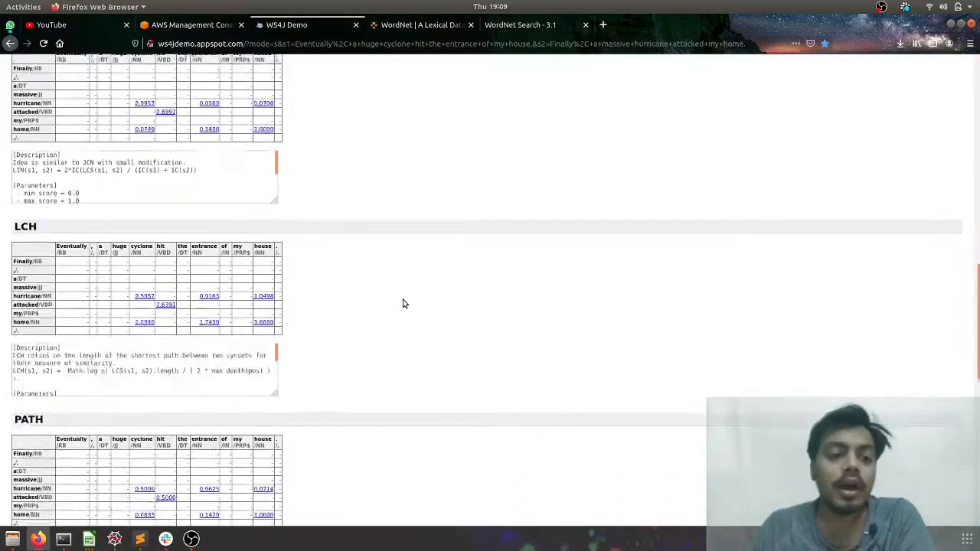
{"action": "scroll", "scroll_direction": "down", "scroll_amount": 3}
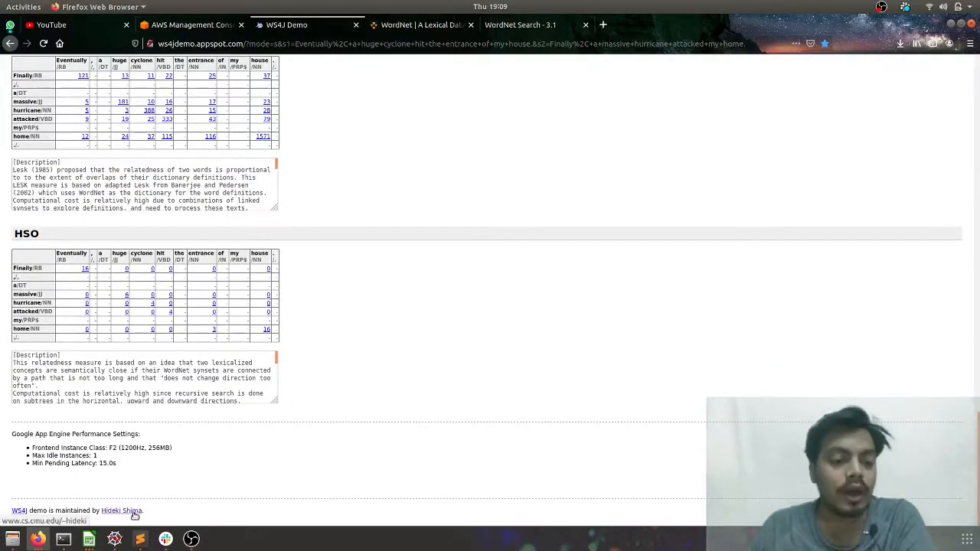
{"action": "mouse_move", "coordinate": [368, 347]}
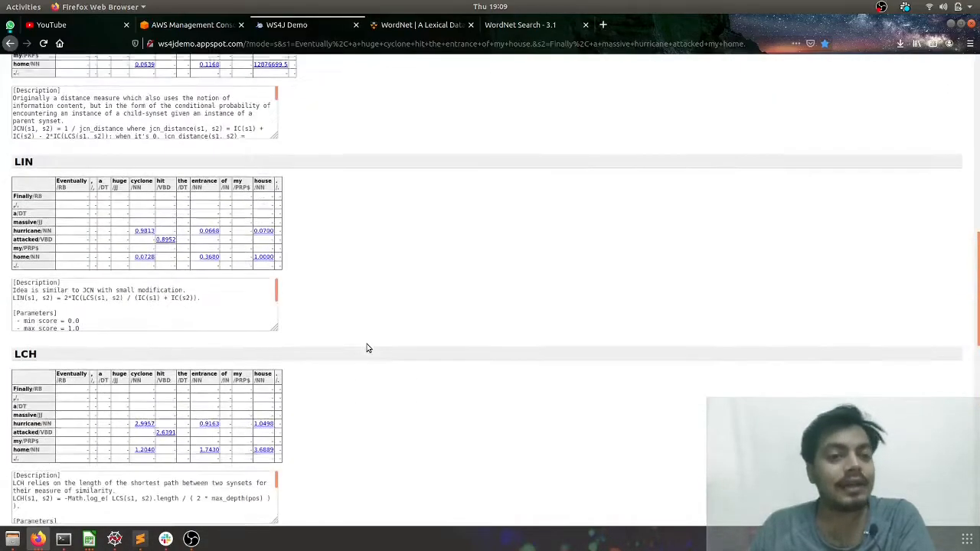
{"action": "scroll", "scroll_direction": "up", "scroll_amount": 3}
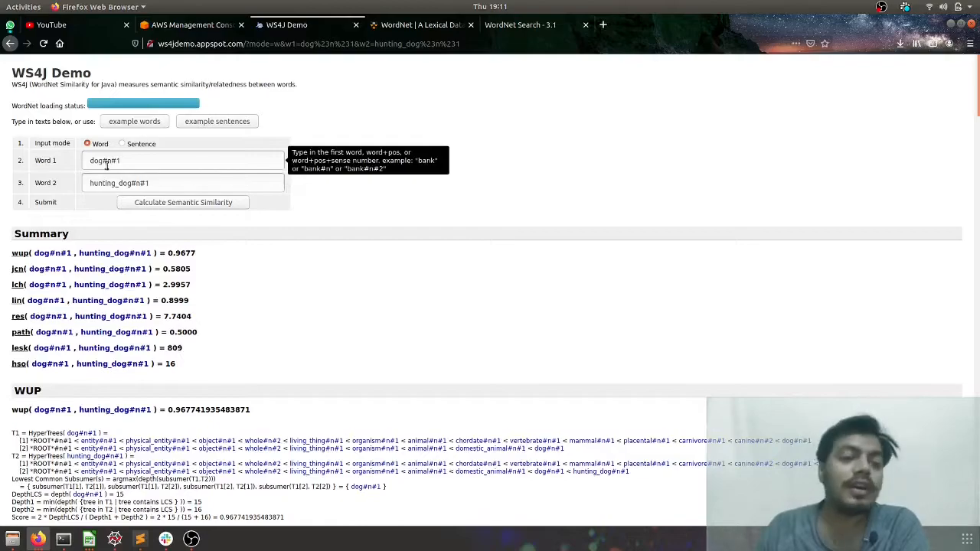
{"action": "mouse_move", "coordinate": [122, 183]}
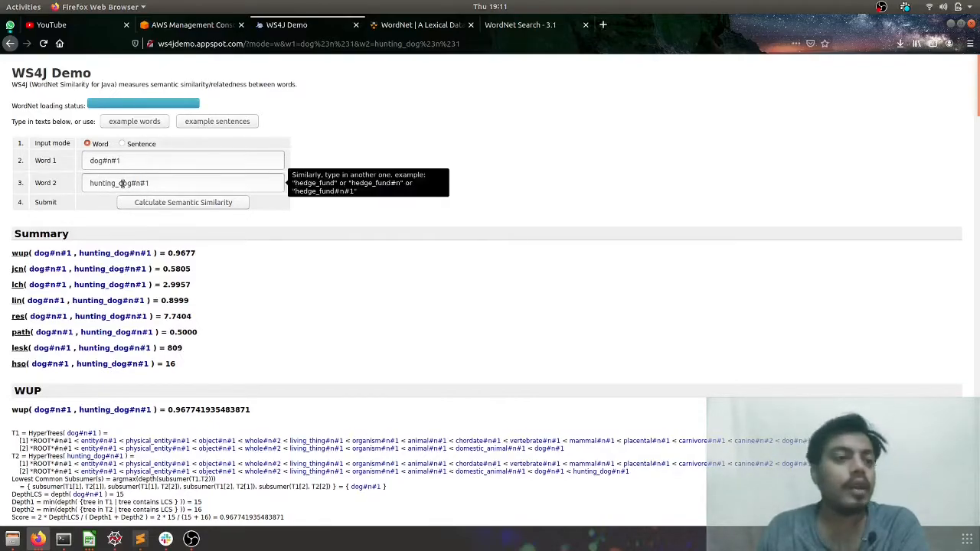
- Scroll through the remaining word-pair results and return to the input form at the top
{"action": "scroll", "scroll_direction": "down", "scroll_amount": 3}
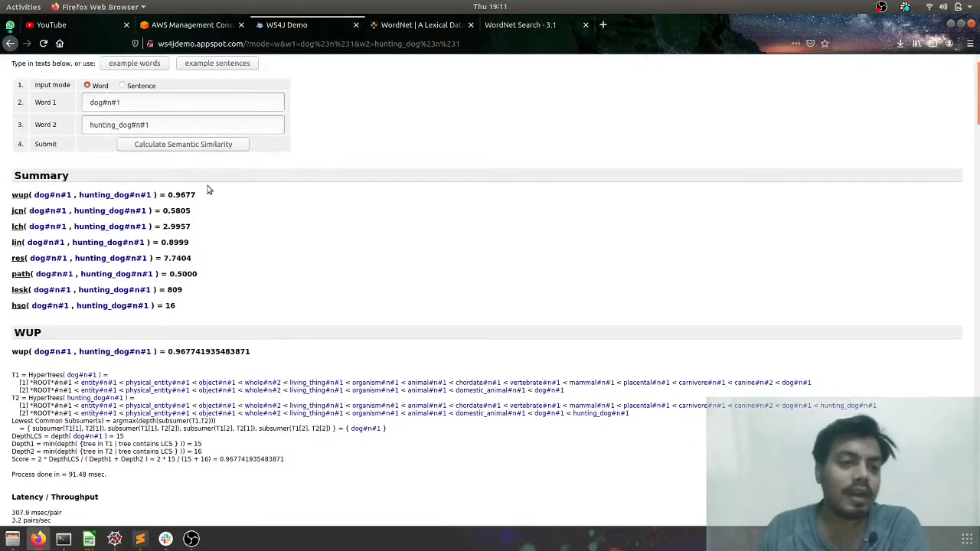
{"action": "scroll", "scroll_direction": "down", "scroll_amount": 3}
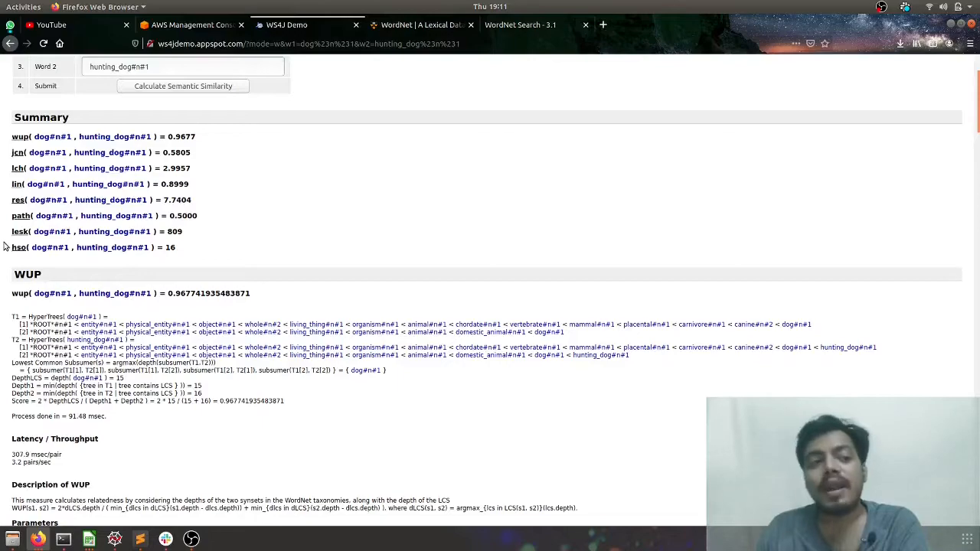
{"action": "mouse_move", "coordinate": [6, 218]}
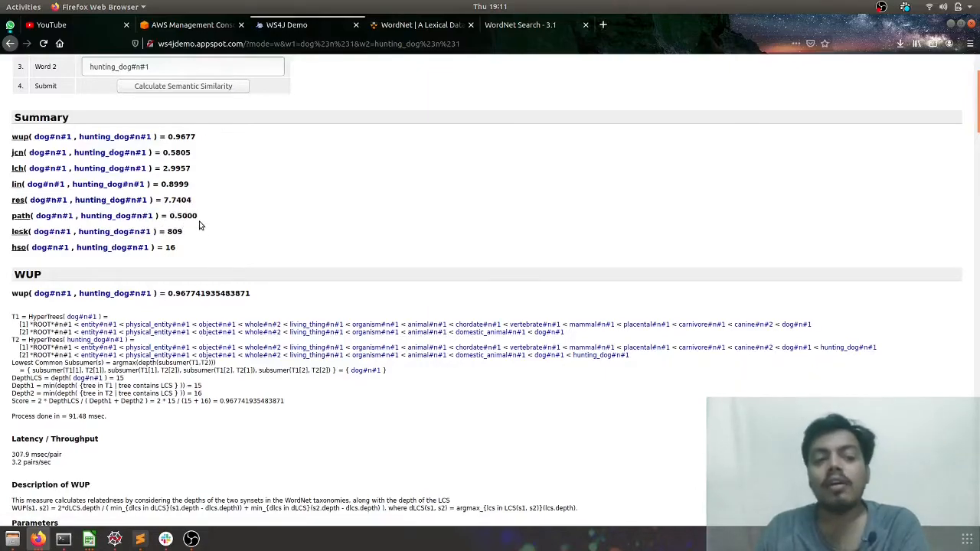
{"action": "scroll", "scroll_direction": "down", "scroll_amount": 3}
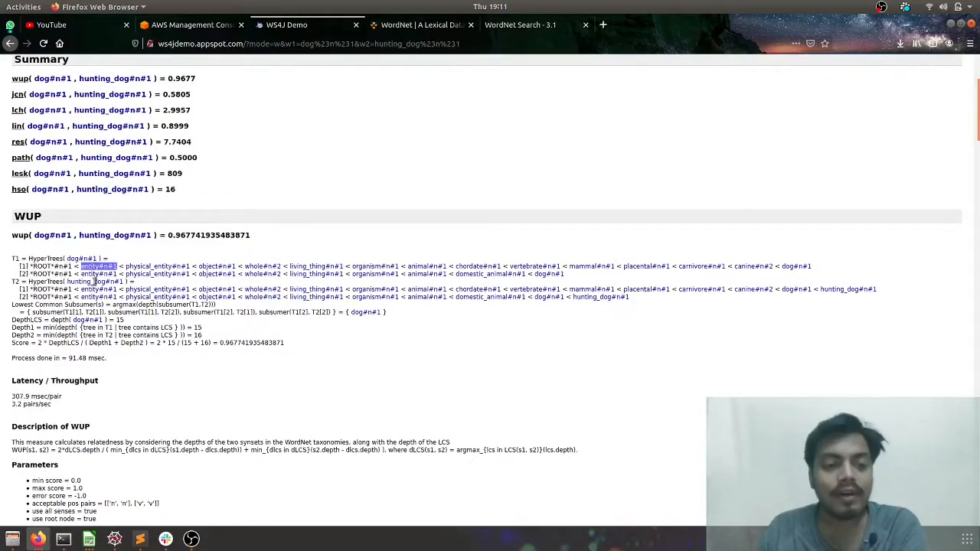
{"action": "mouse_move", "coordinate": [98, 272]}
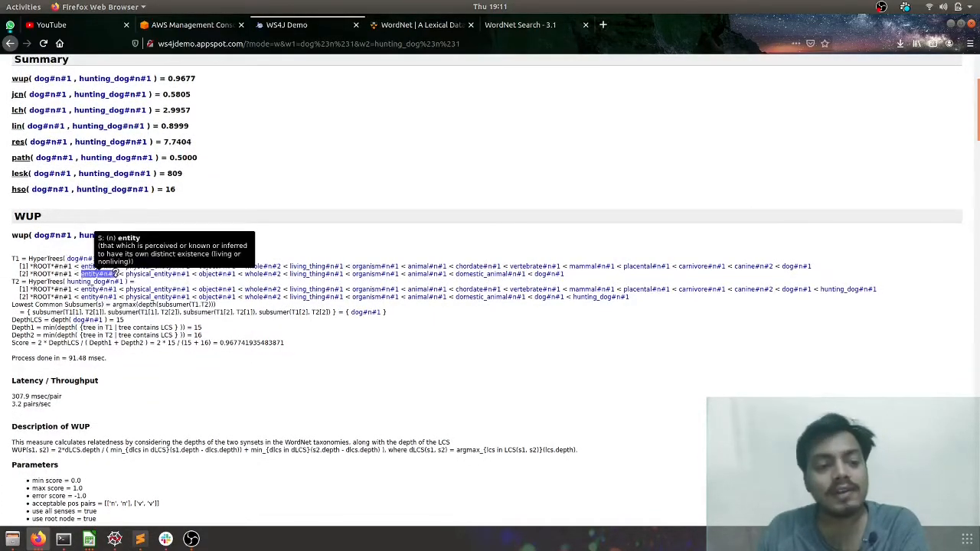
{"action": "mouse_move", "coordinate": [119, 365]}
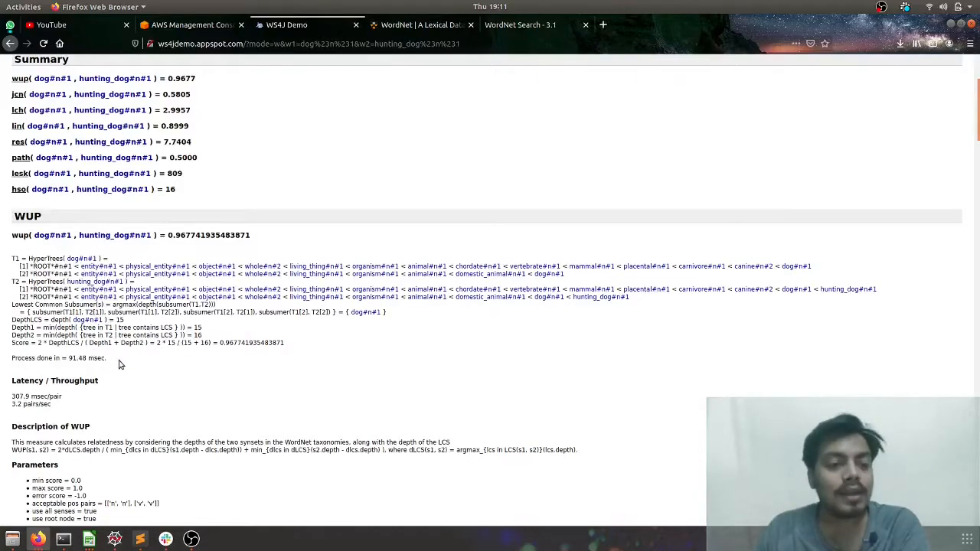
{"action": "scroll", "scroll_direction": "down", "scroll_amount": 3}
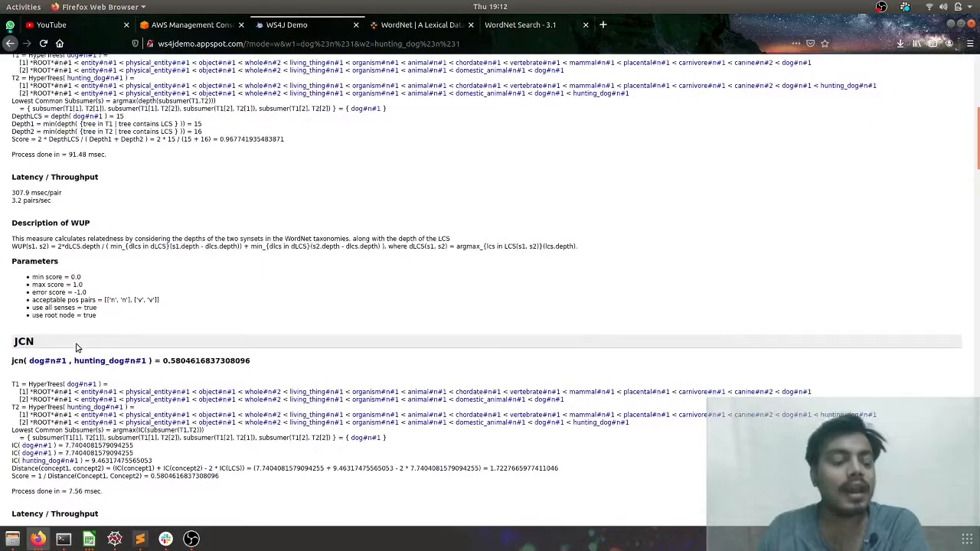
{"action": "scroll", "scroll_direction": "up", "scroll_amount": 3}
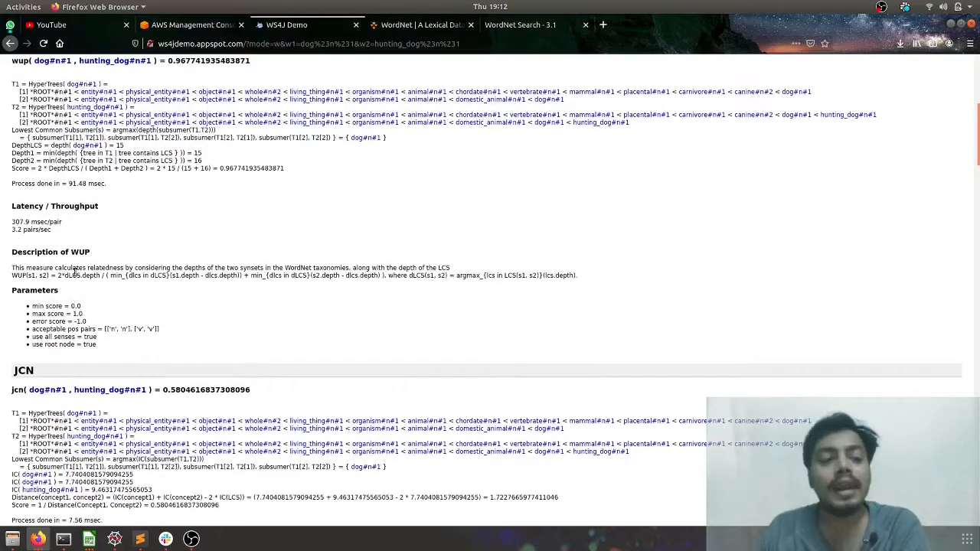
{"action": "scroll", "scroll_direction": "up", "scroll_amount": 3}
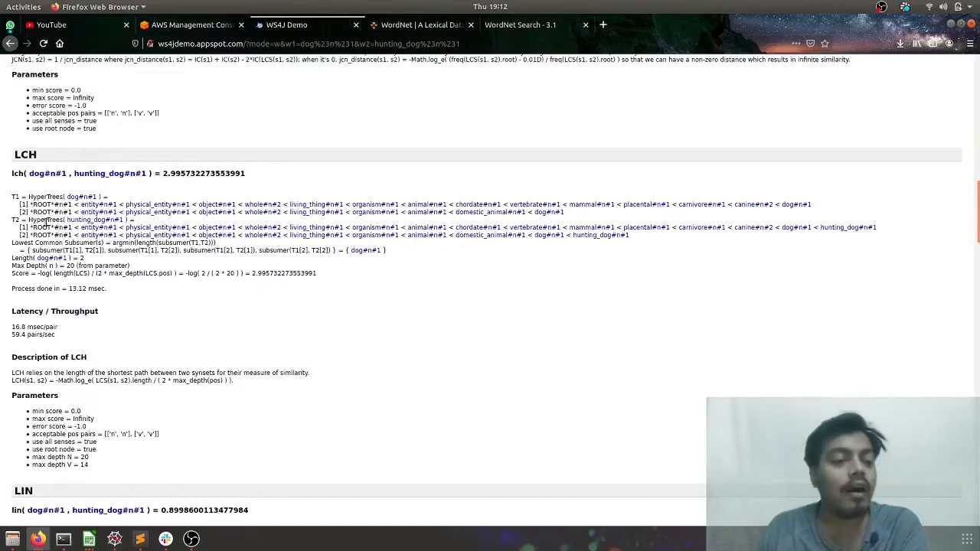
{"action": "scroll", "scroll_direction": "down", "scroll_amount": 3}
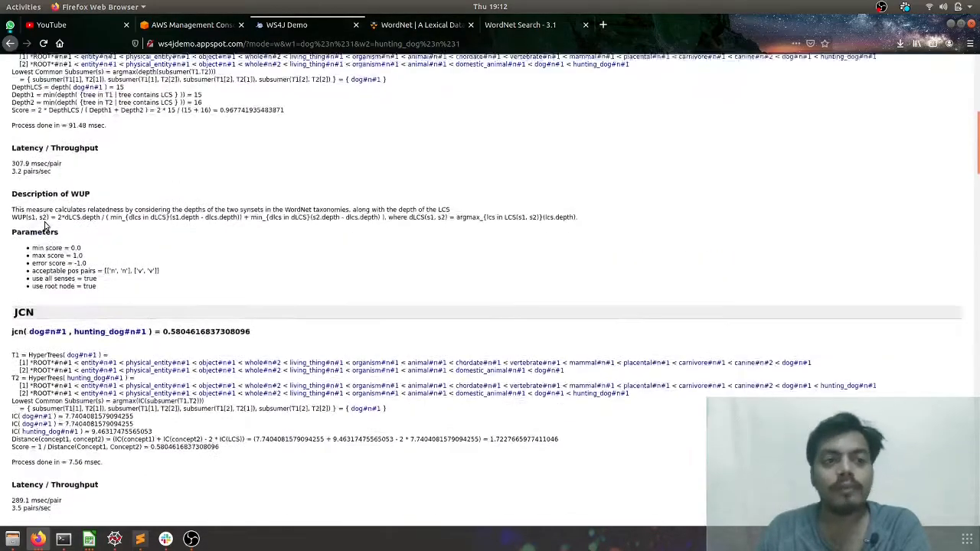
{"action": "scroll", "scroll_direction": "up", "scroll_amount": 3}
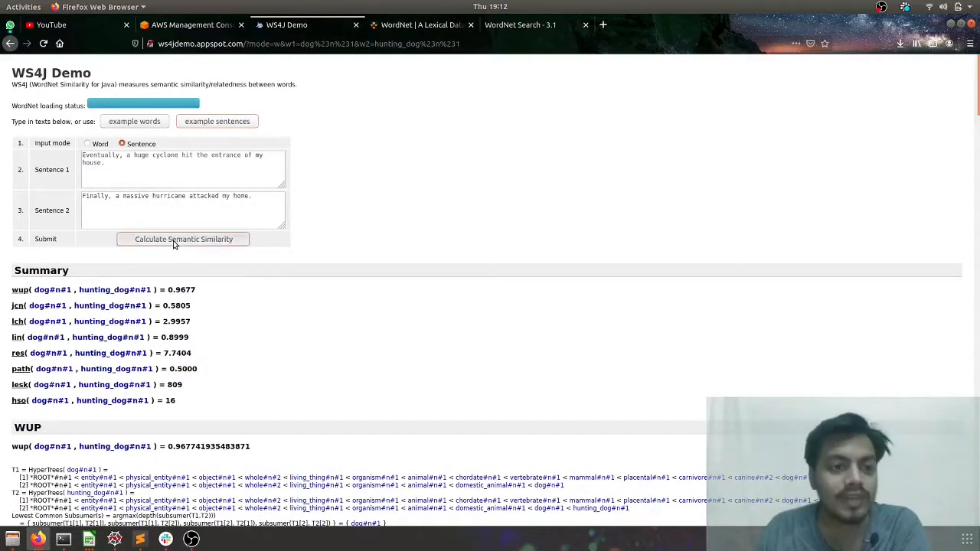
- Calculate semantic similarity for the cyclone and hurricane sentences and view the WUP matrix
{"action": "left_click", "coordinate": [184, 239]}
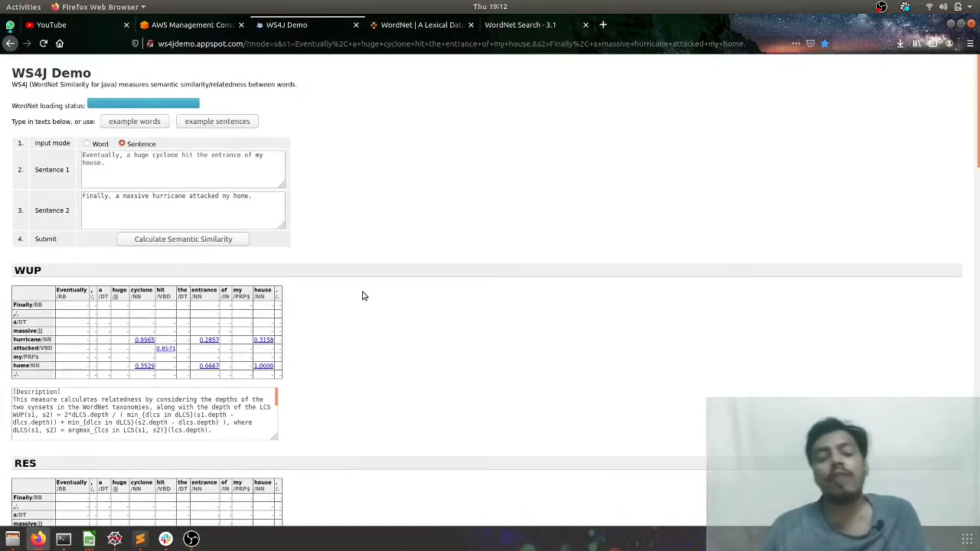
{"action": "mouse_move", "coordinate": [374, 368]}
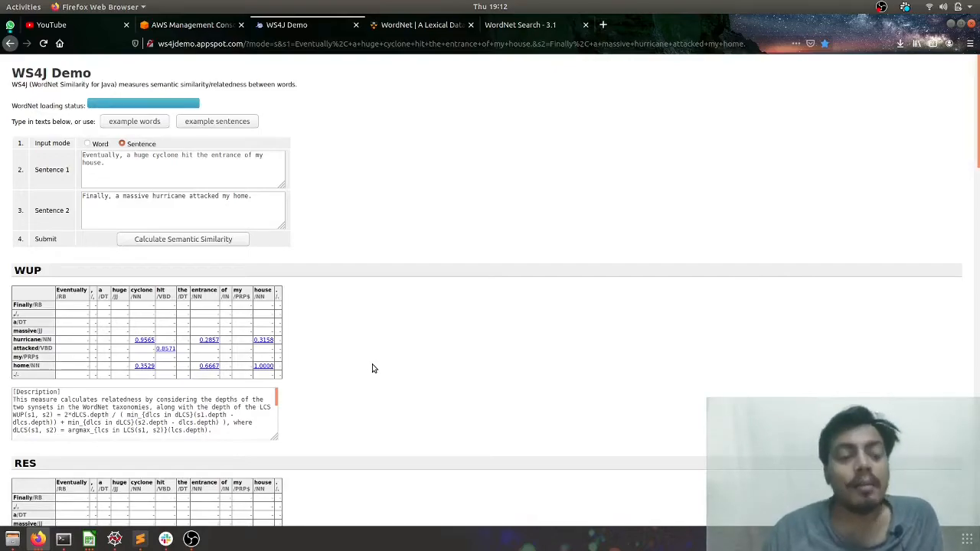
{"action": "scroll", "scroll_direction": "down", "scroll_amount": 3}
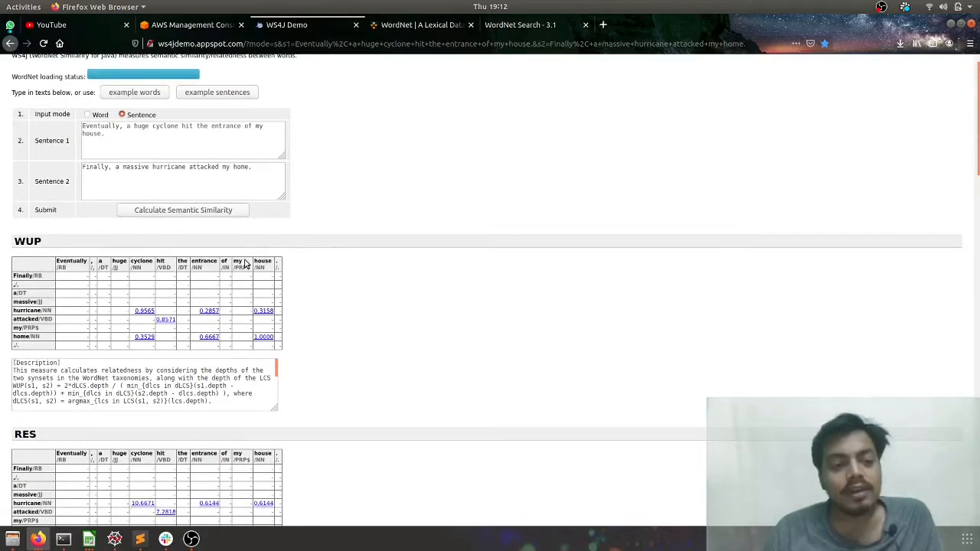
{"action": "mouse_move", "coordinate": [135, 317]}
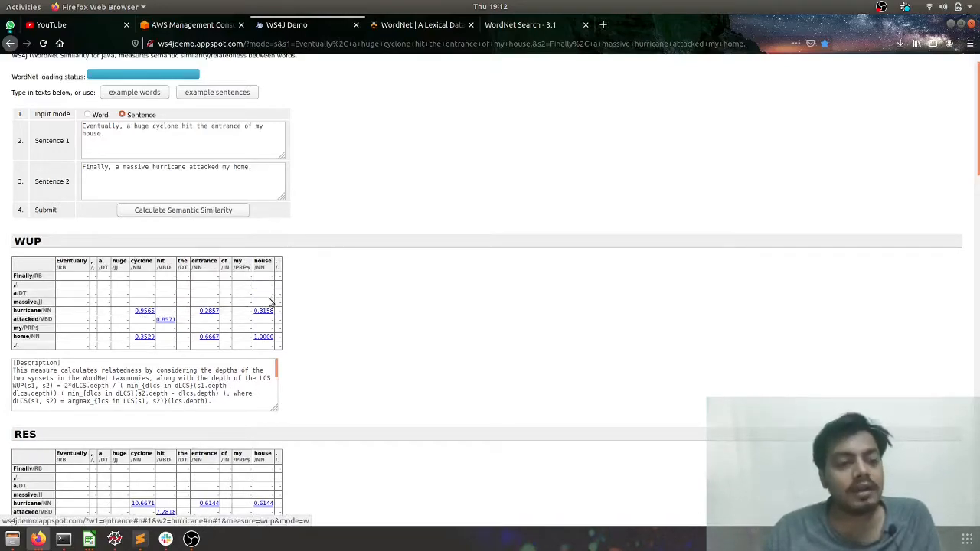
{"action": "mouse_move", "coordinate": [270, 301]}
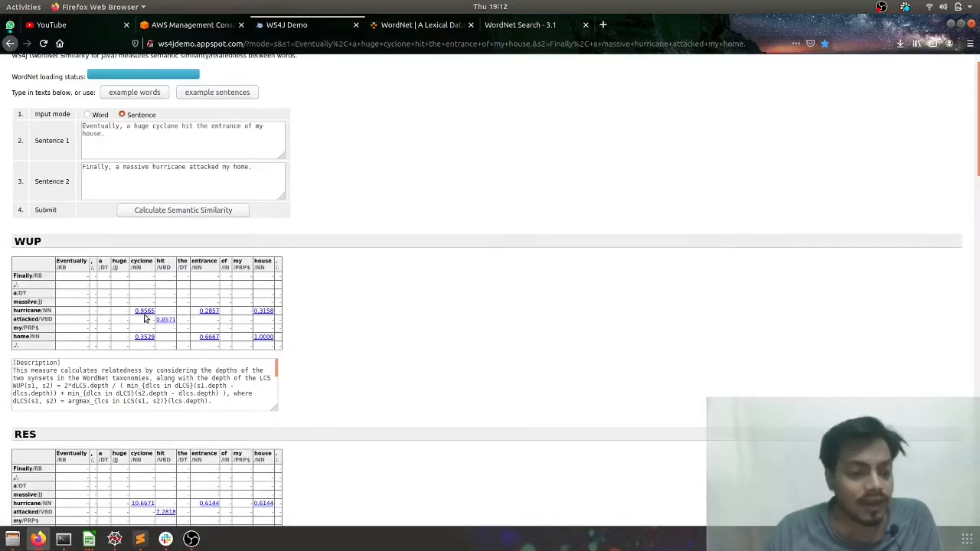
{"action": "mouse_move", "coordinate": [144, 309]}
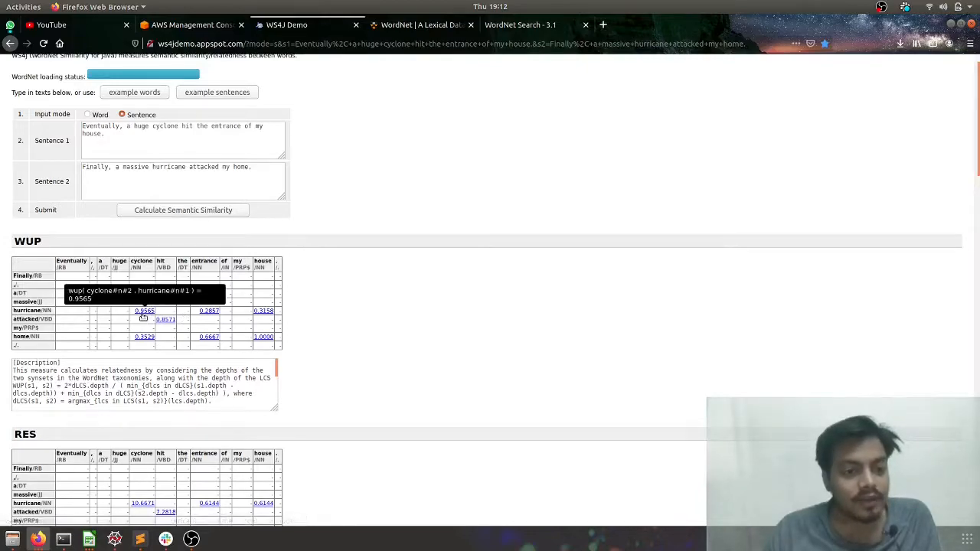
{"action": "mouse_move", "coordinate": [266, 284]}
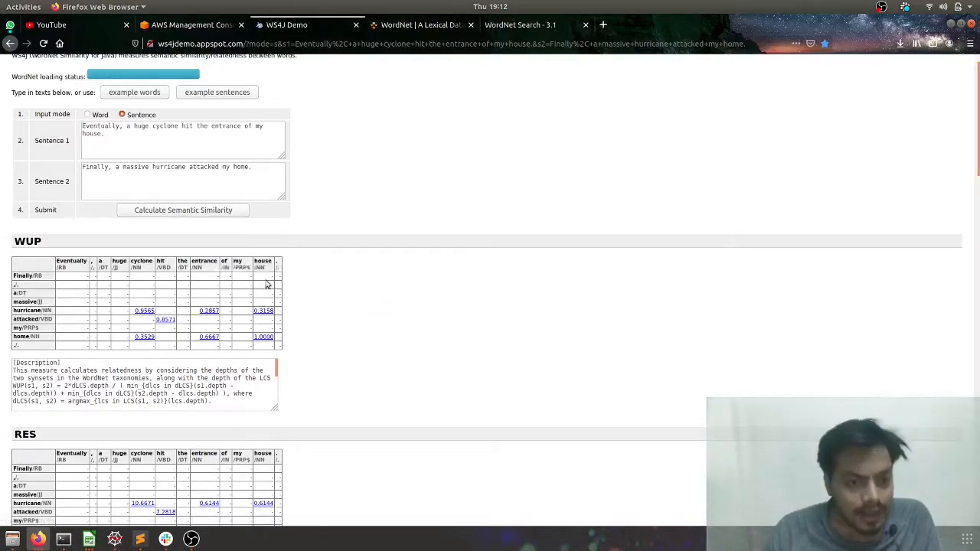
{"action": "mouse_move", "coordinate": [208, 309]}
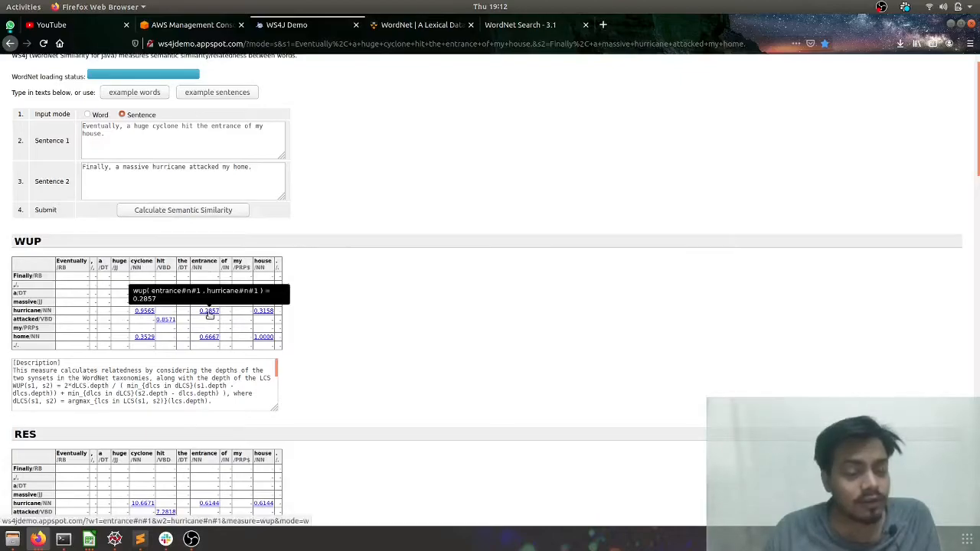
{"action": "mouse_move", "coordinate": [245, 320]}
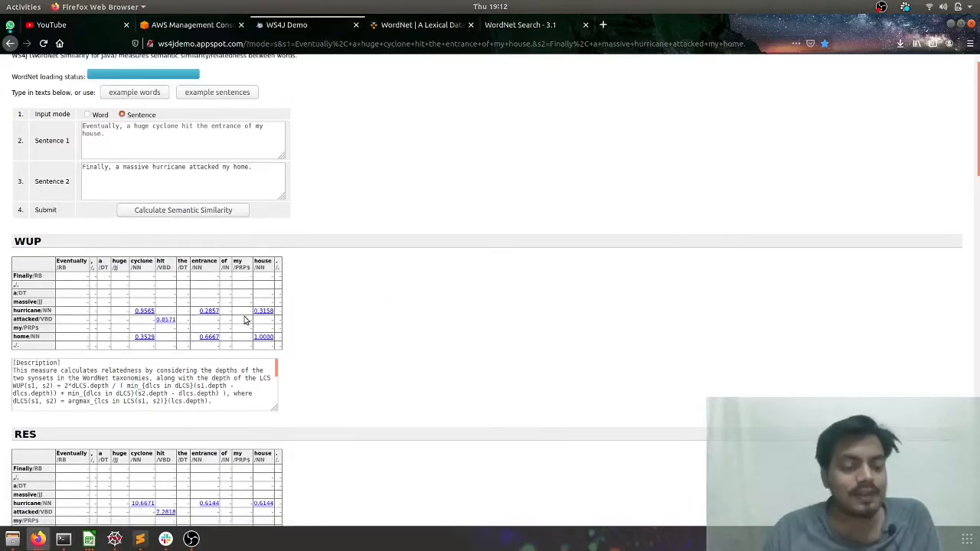
{"action": "scroll", "scroll_direction": "down", "scroll_amount": 3}
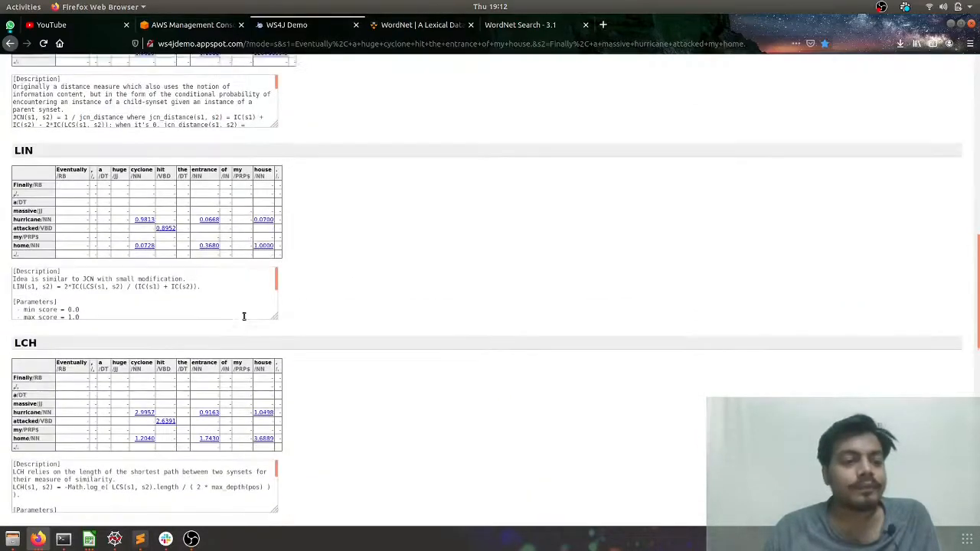
{"action": "scroll", "scroll_direction": "up", "scroll_amount": 3}
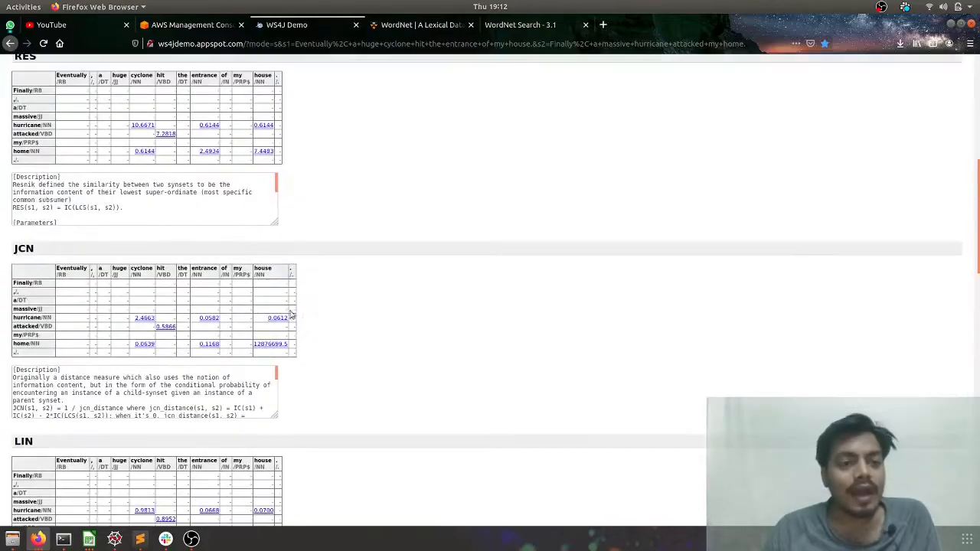
{"action": "scroll", "scroll_direction": "down", "scroll_amount": 3}
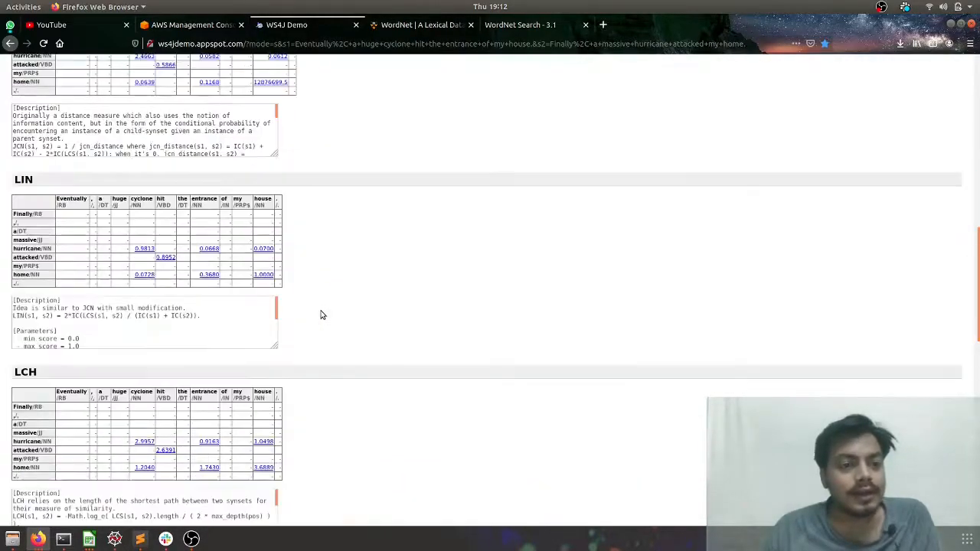
{"action": "scroll", "scroll_direction": "down", "scroll_amount": 3}
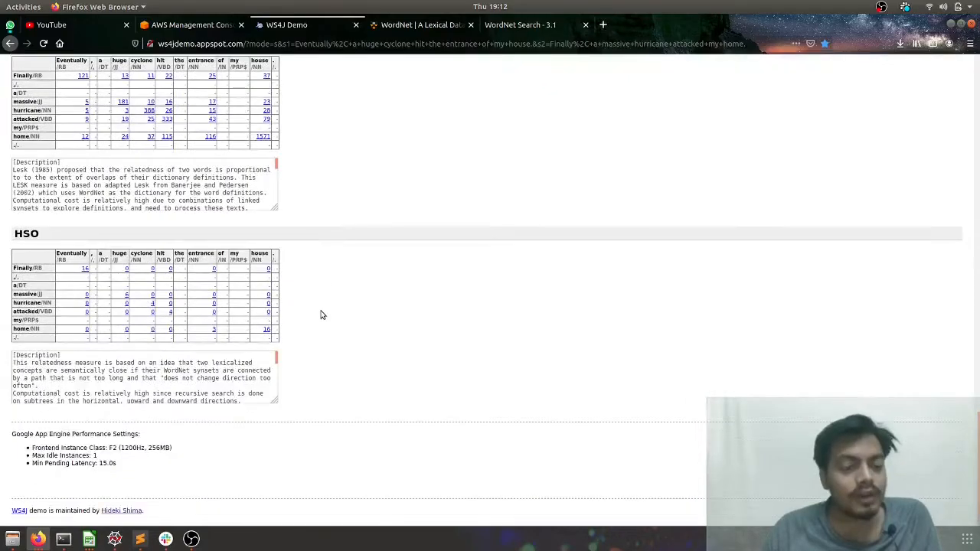
{"action": "scroll", "scroll_direction": "up", "scroll_amount": 3}
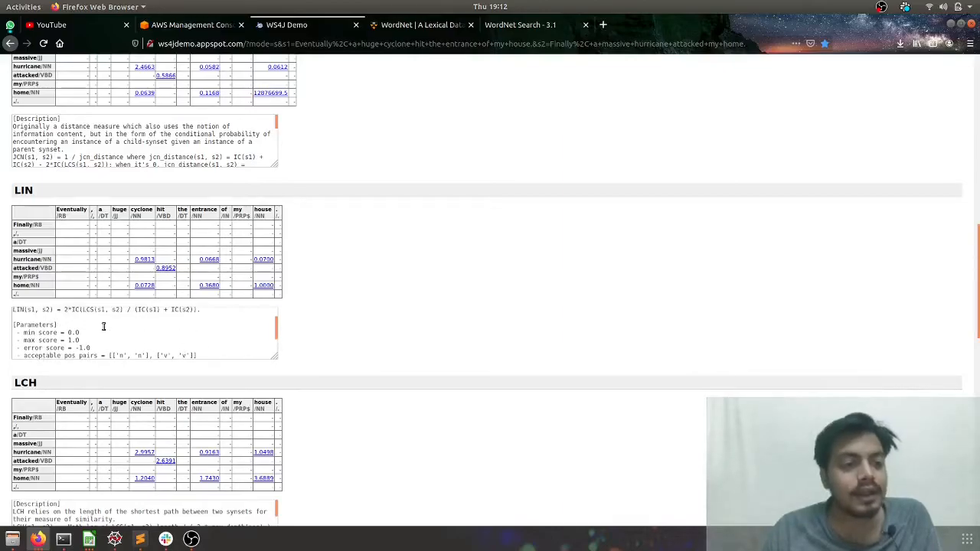
{"action": "scroll", "scroll_direction": "down", "scroll_amount": 3}
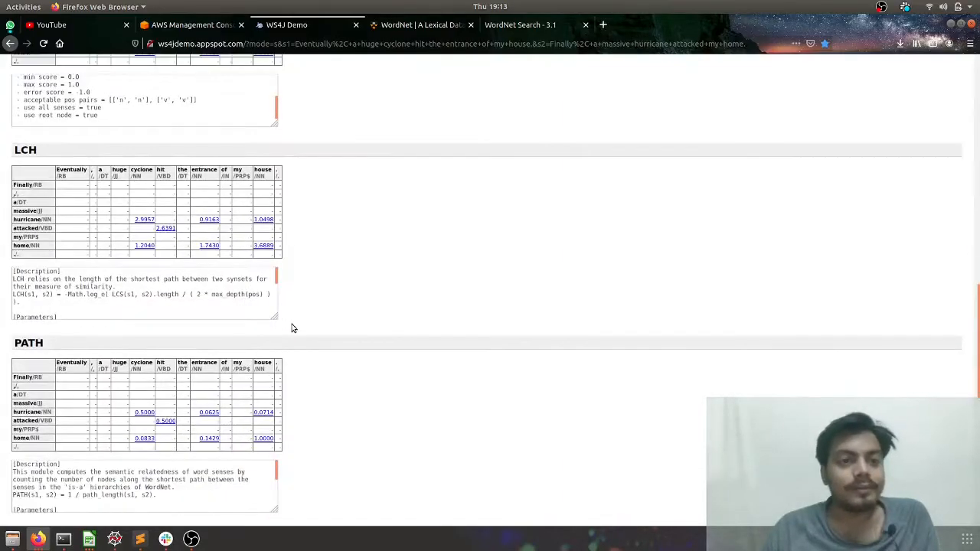
{"action": "scroll", "scroll_direction": "up", "scroll_amount": 3}
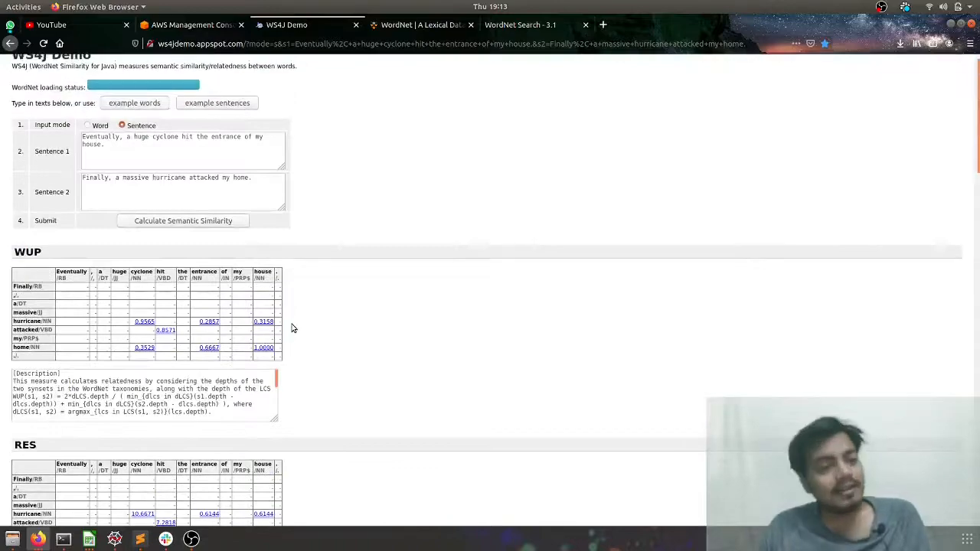
{"action": "scroll", "scroll_direction": "up", "scroll_amount": 3}
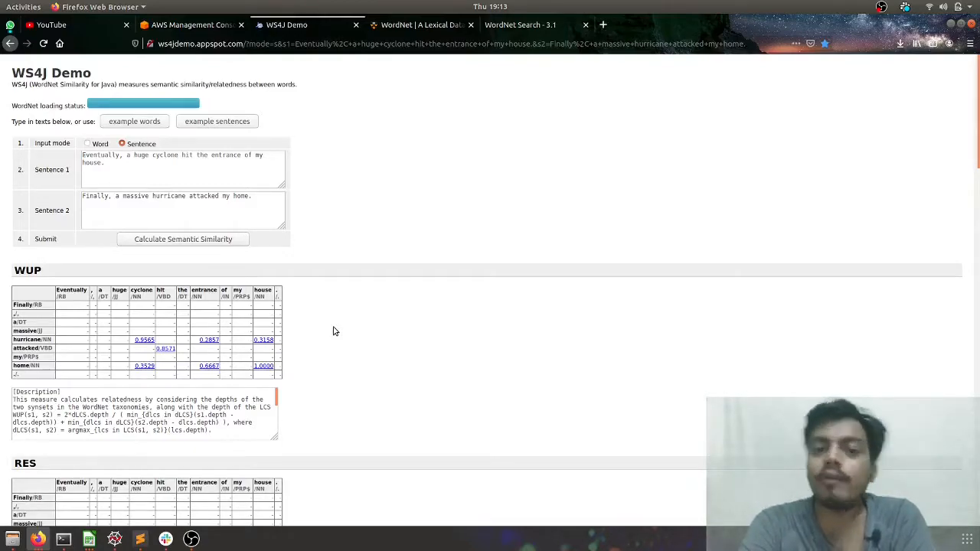
{"action": "mouse_move", "coordinate": [270, 419]}
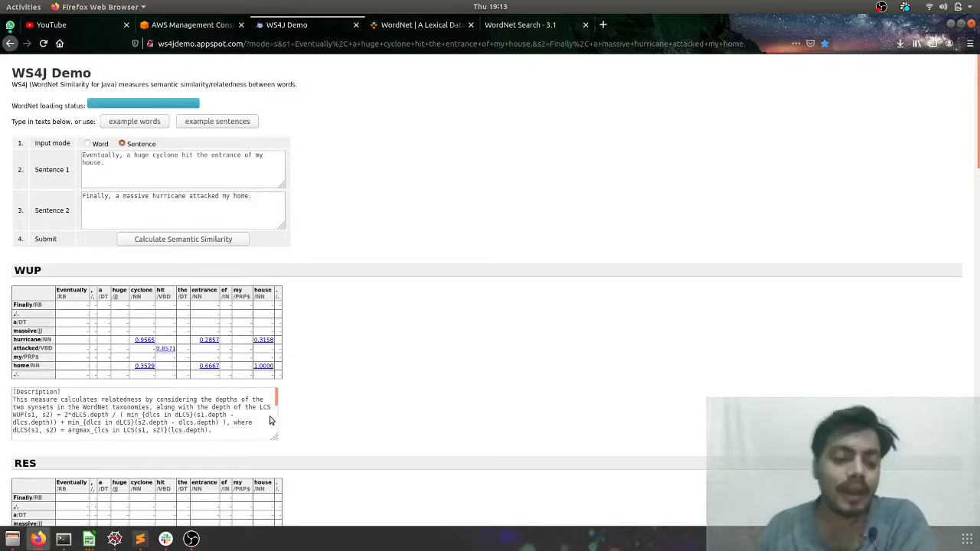